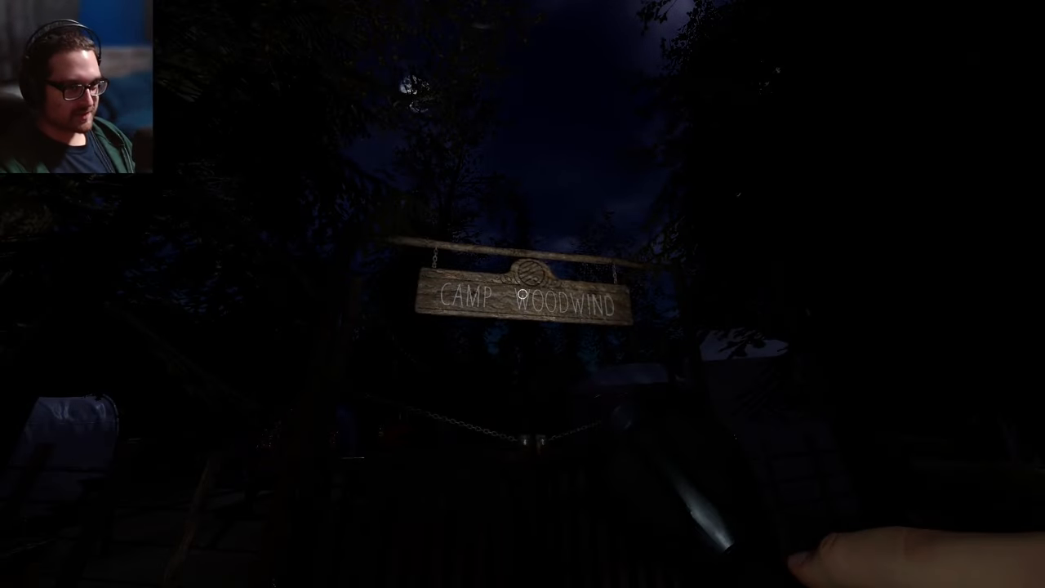
pyautogui.moveTo(522, 294)
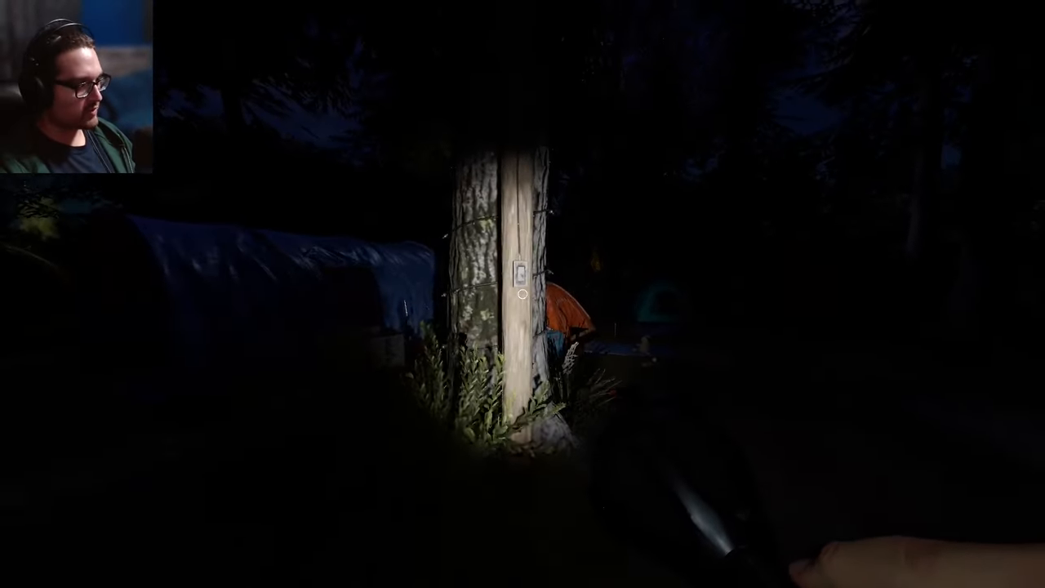
pyautogui.moveTo(523, 294)
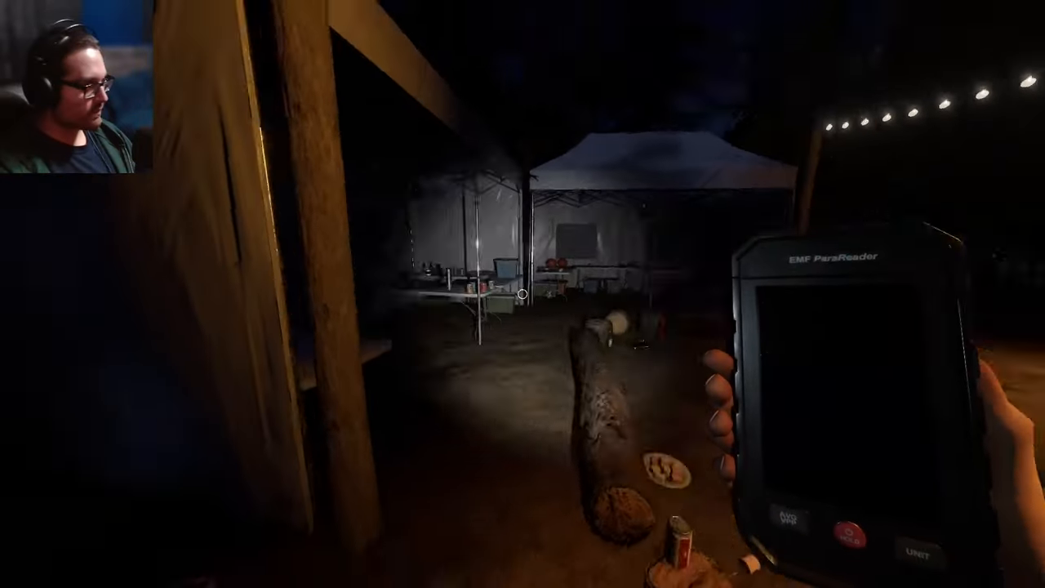
pyautogui.moveTo(523, 294)
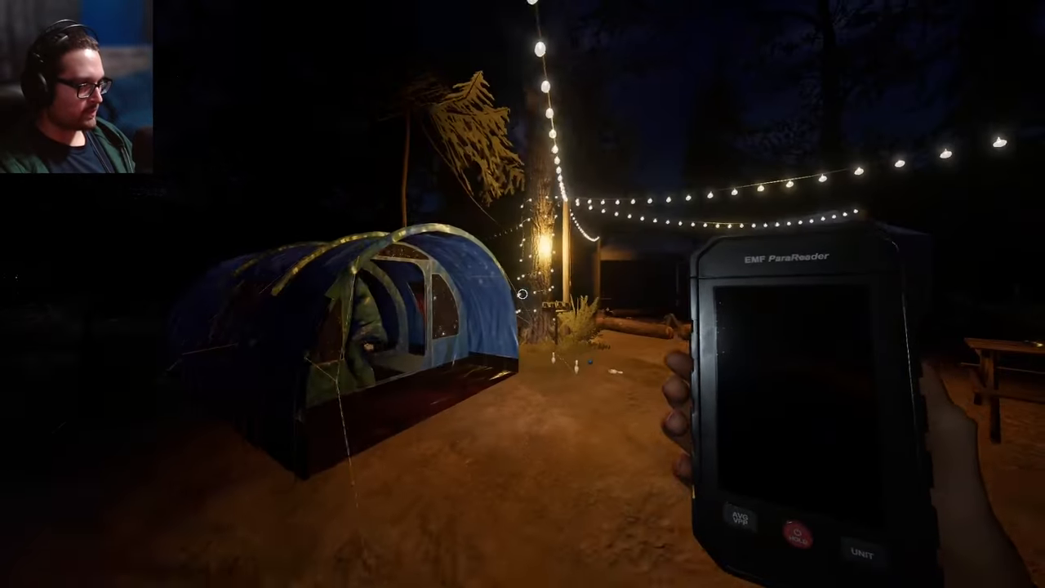
pyautogui.moveTo(522, 294)
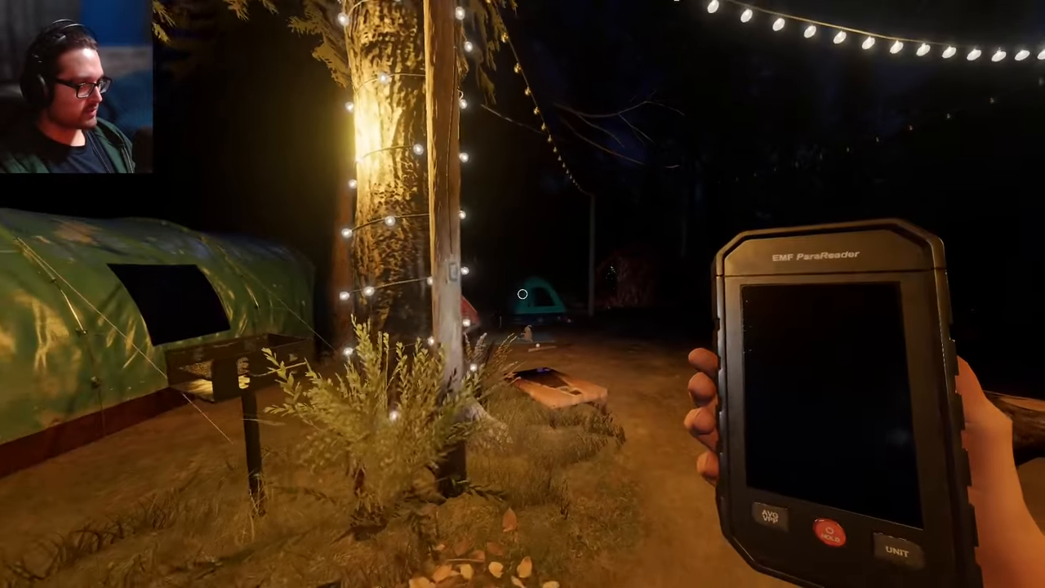
pyautogui.moveTo(522, 294)
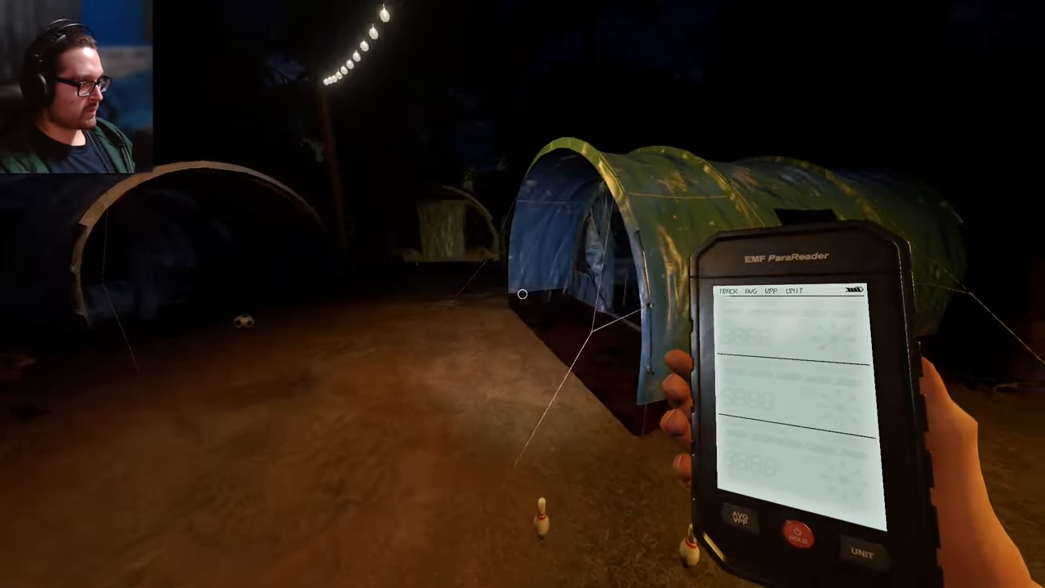
pyautogui.moveTo(523, 294)
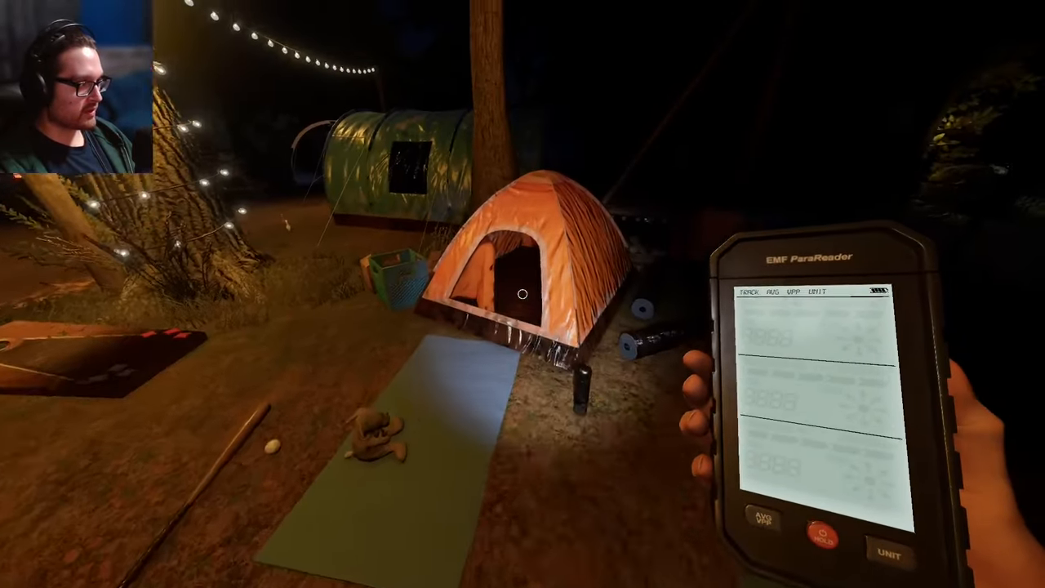
pyautogui.moveTo(523, 294)
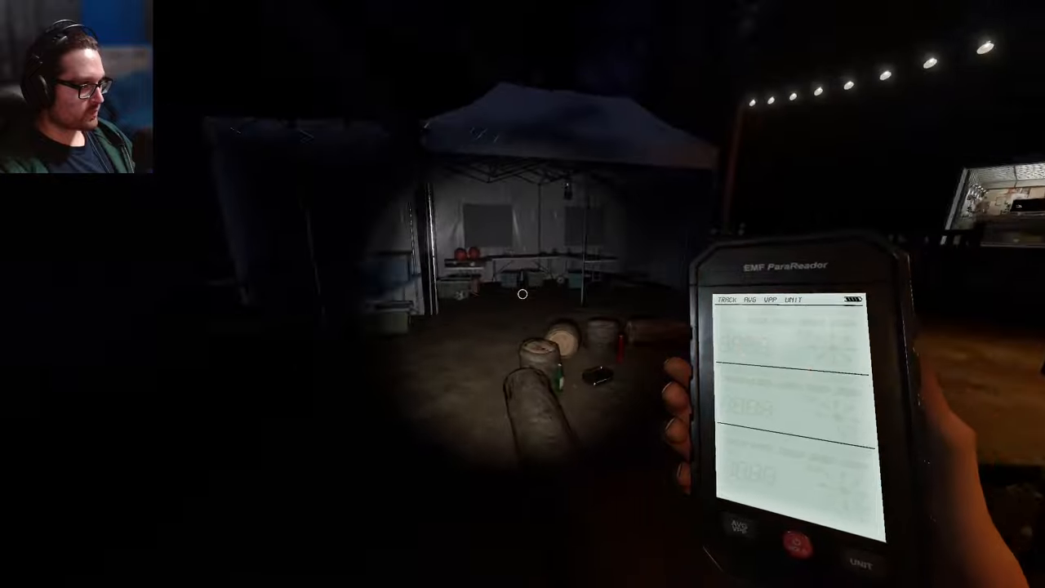
pyautogui.moveTo(522, 293)
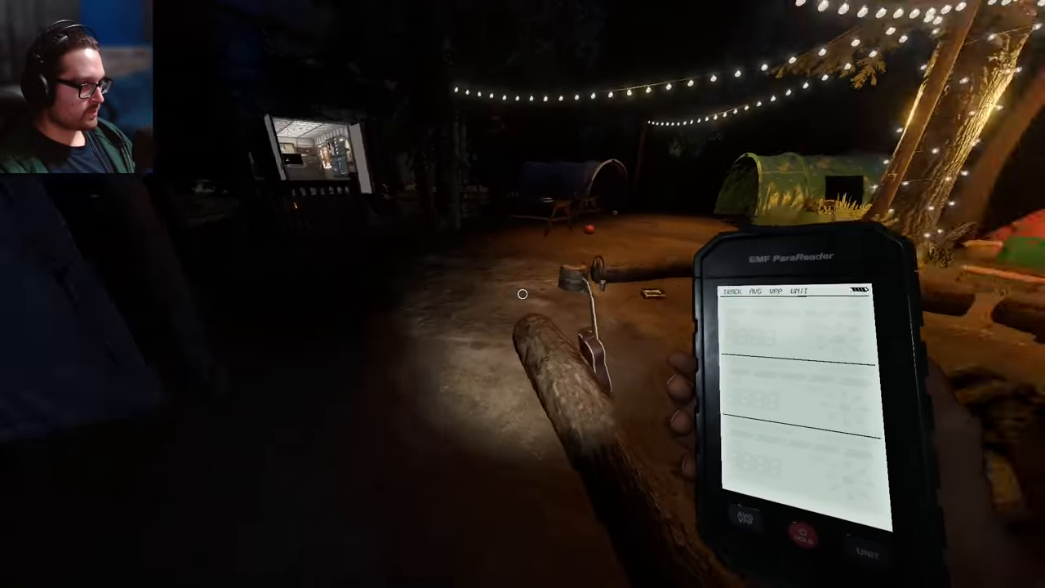
pyautogui.moveTo(522, 294)
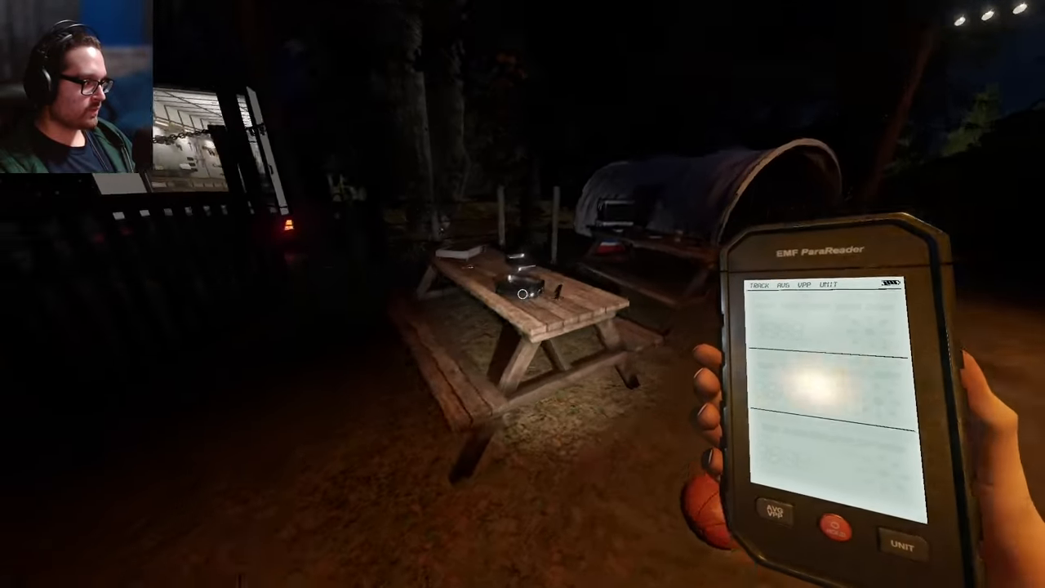
pyautogui.moveTo(522, 294)
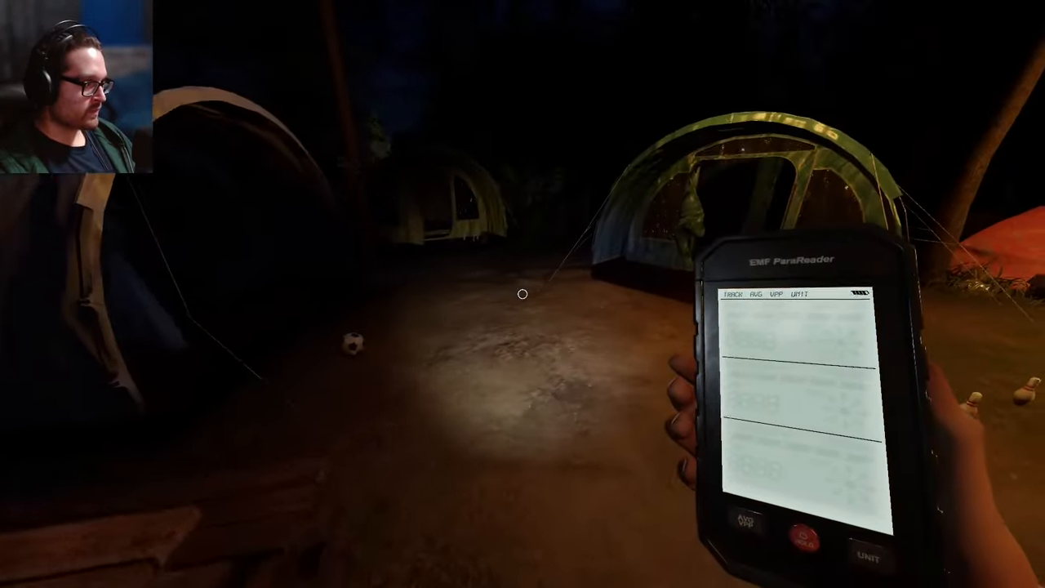
pyautogui.moveTo(522, 294)
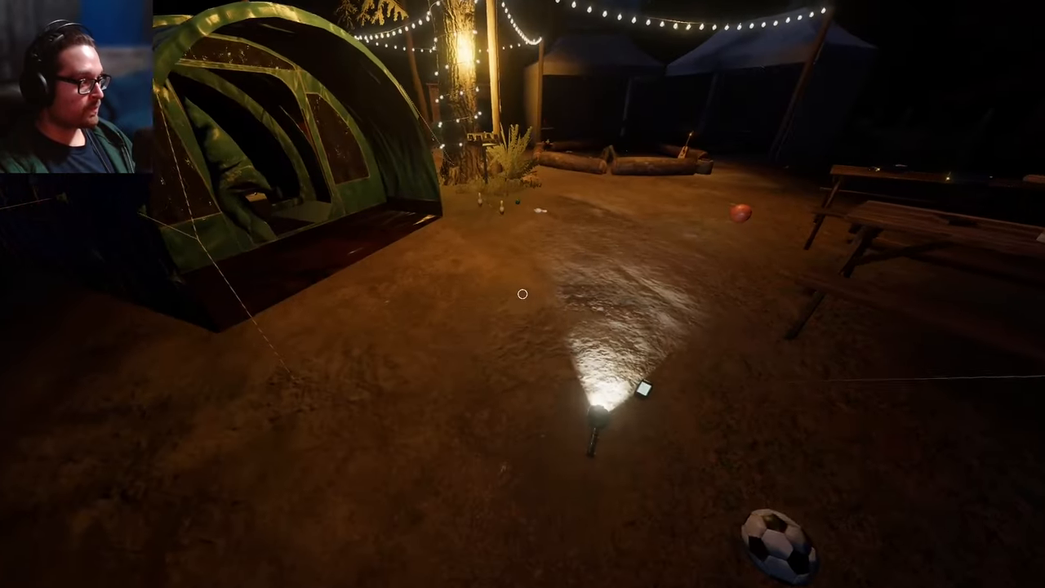
pyautogui.moveTo(523, 294)
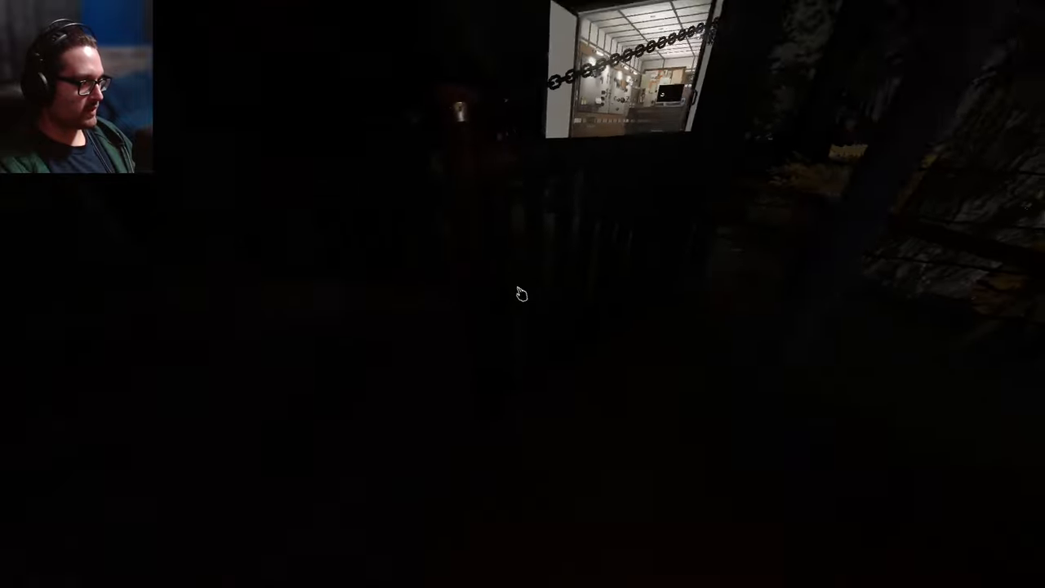
pyautogui.moveTo(522, 294)
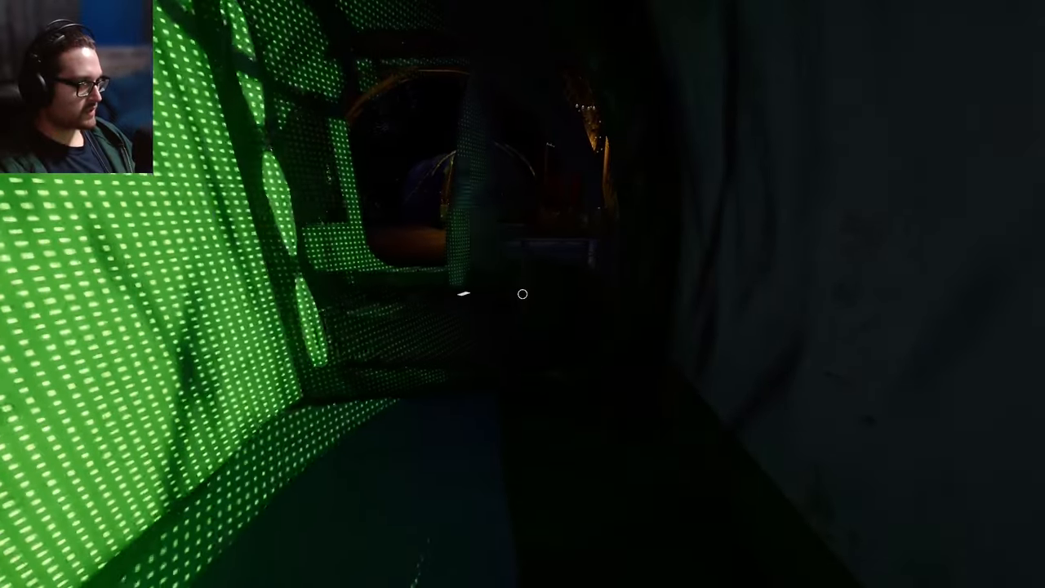
pyautogui.moveTo(522, 294)
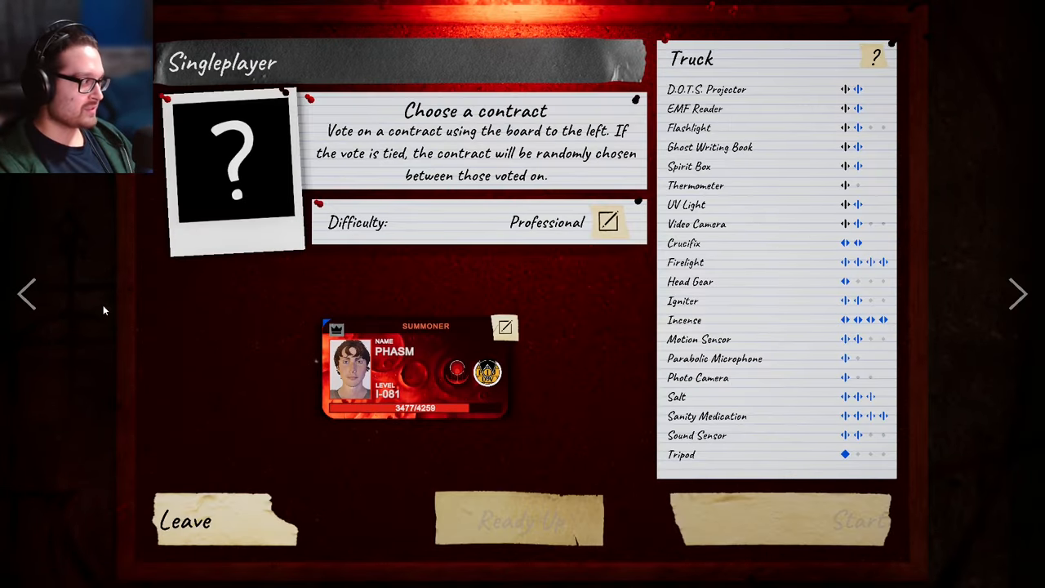
# Select the Camp Woodwind contract from the singleplayer board on Professional difficulty.
pyautogui.click(852, 519)
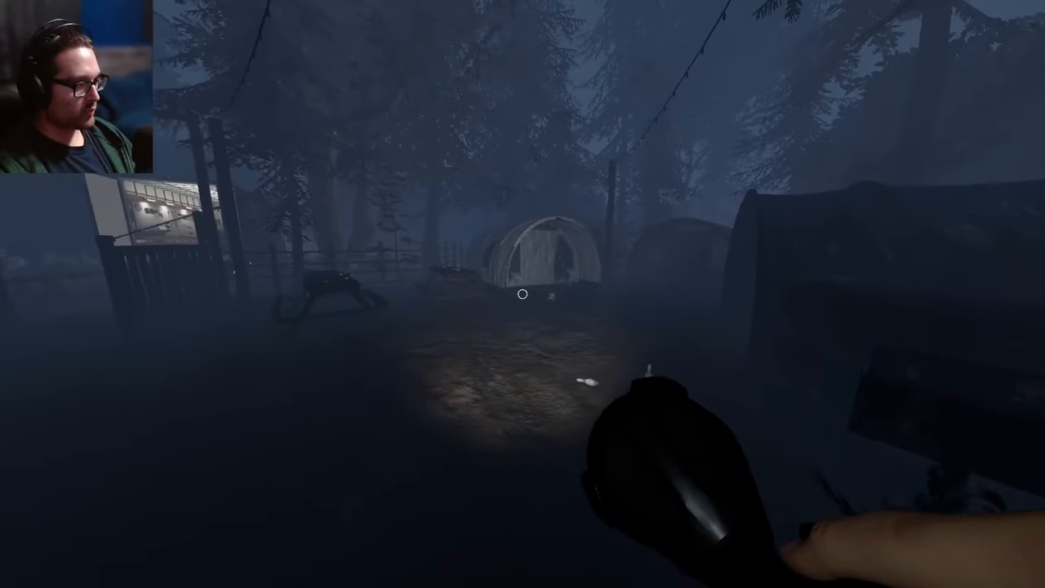
pyautogui.moveTo(522, 294)
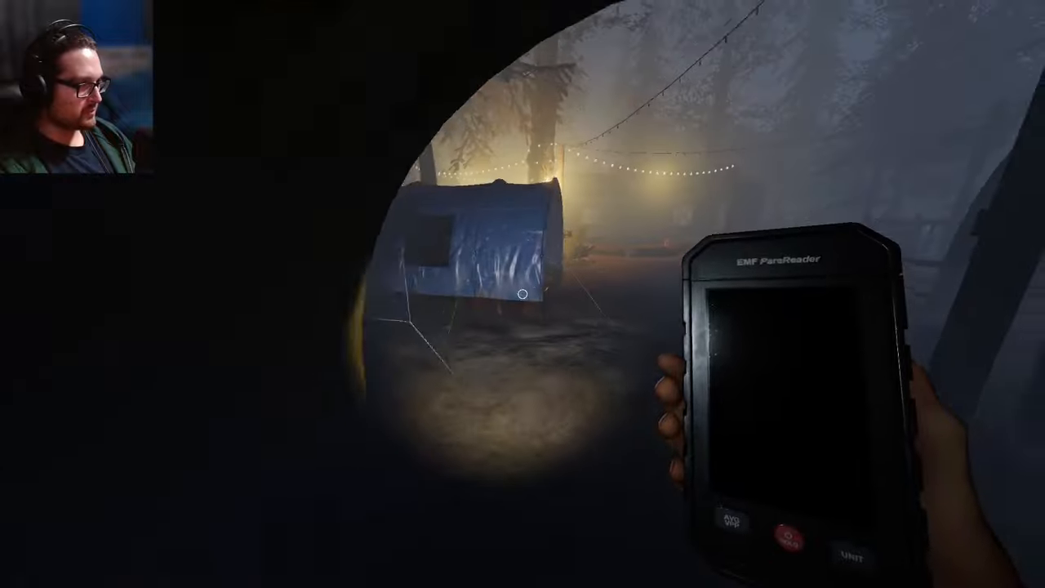
pyautogui.moveTo(523, 294)
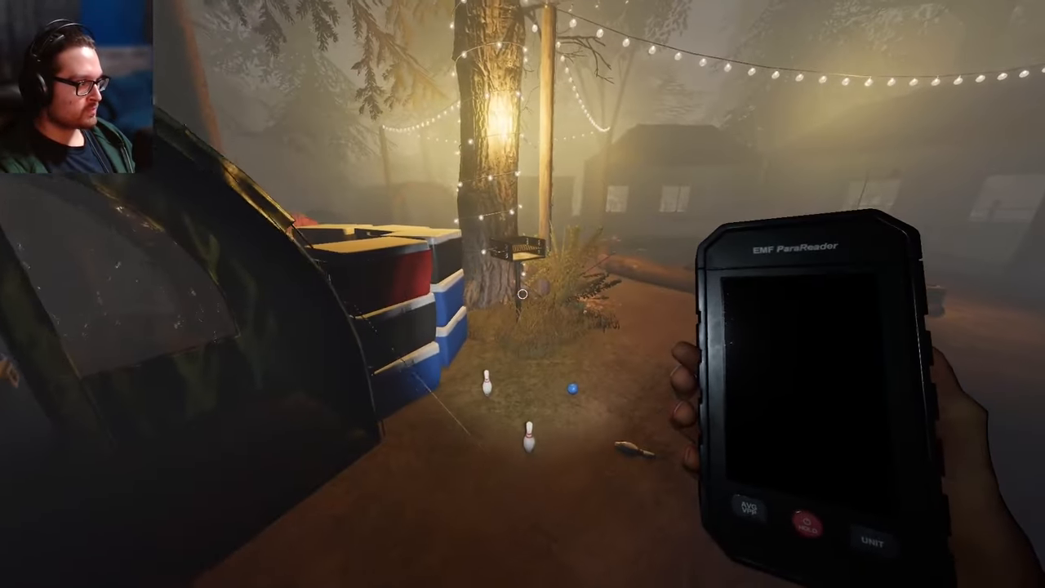
pyautogui.moveTo(522, 294)
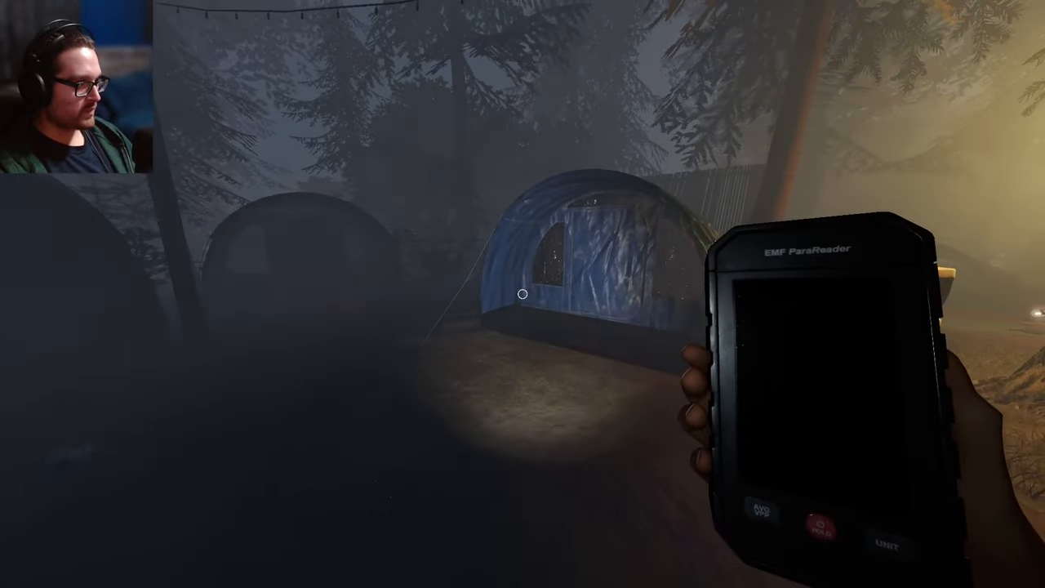
pyautogui.moveTo(522, 294)
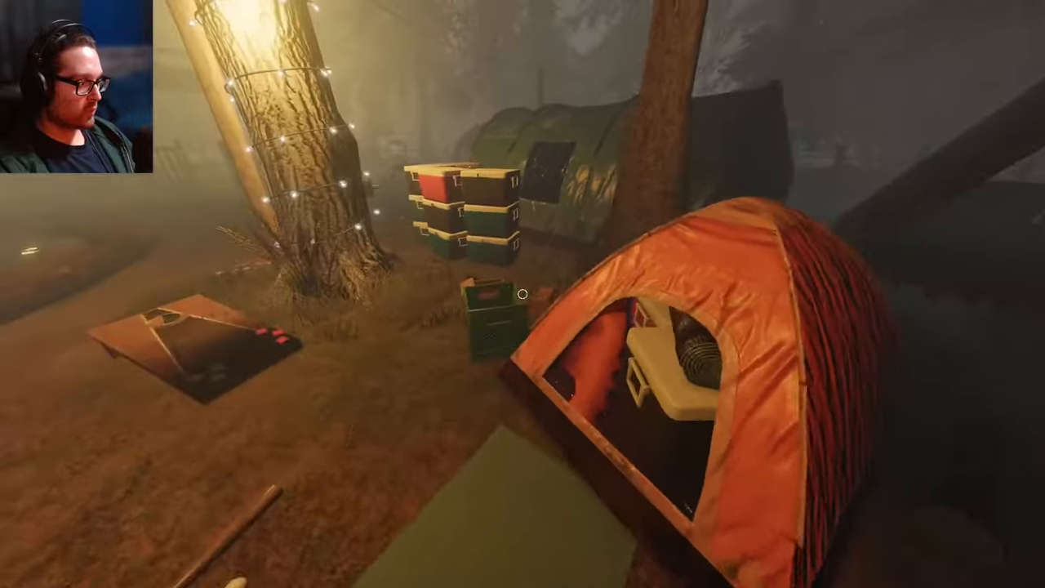
pyautogui.moveTo(522, 294)
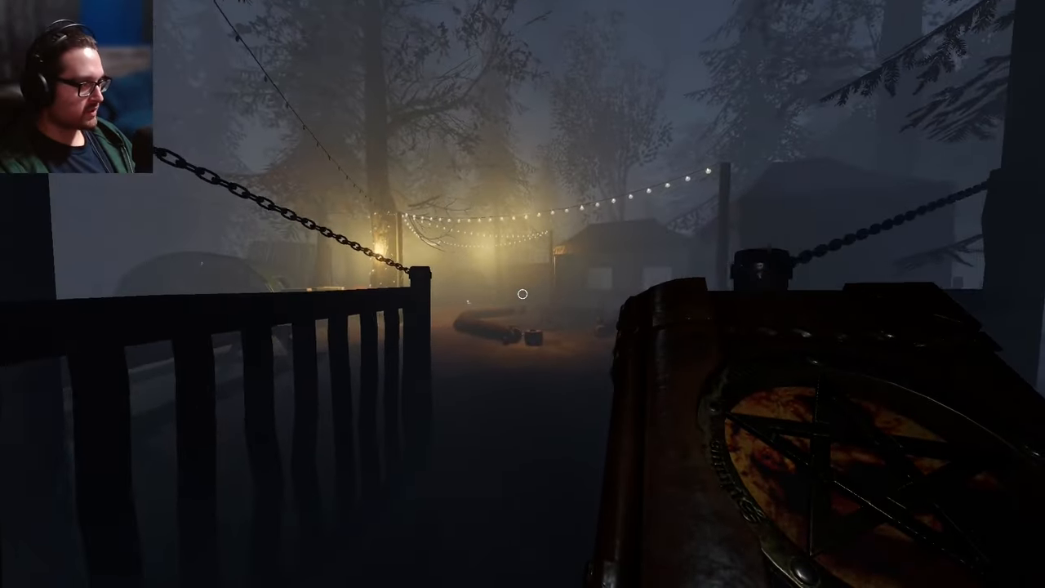
pyautogui.moveTo(523, 294)
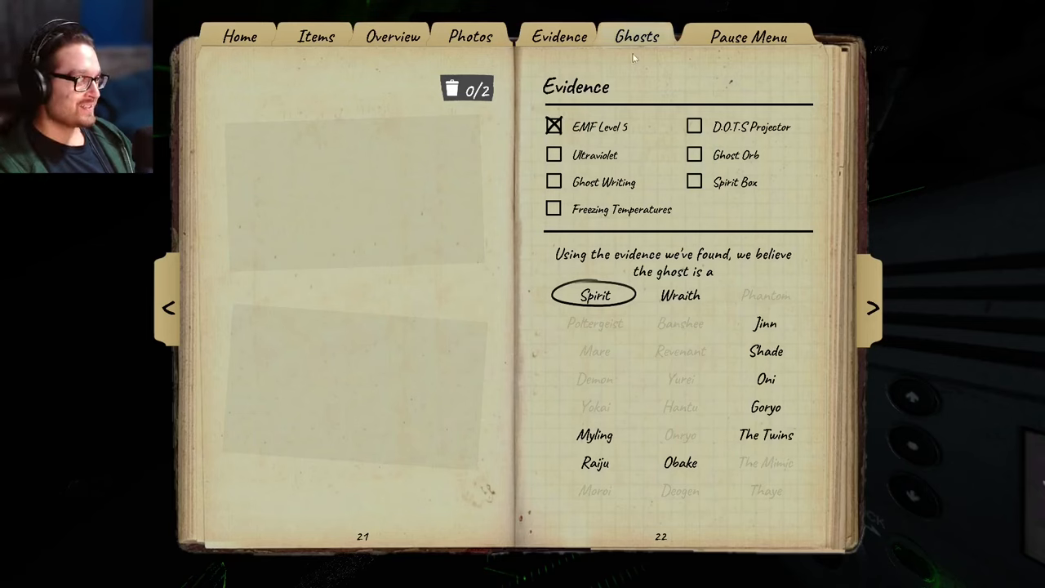
# Put the journal away and return outside toward the camp entrance gate.
pyautogui.click(692, 154)
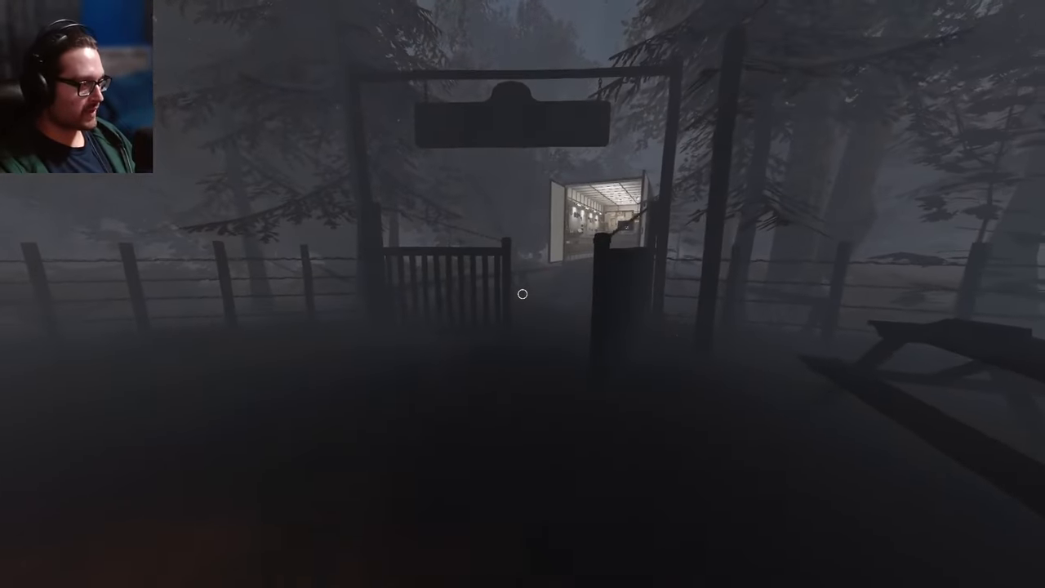
pyautogui.moveTo(523, 294)
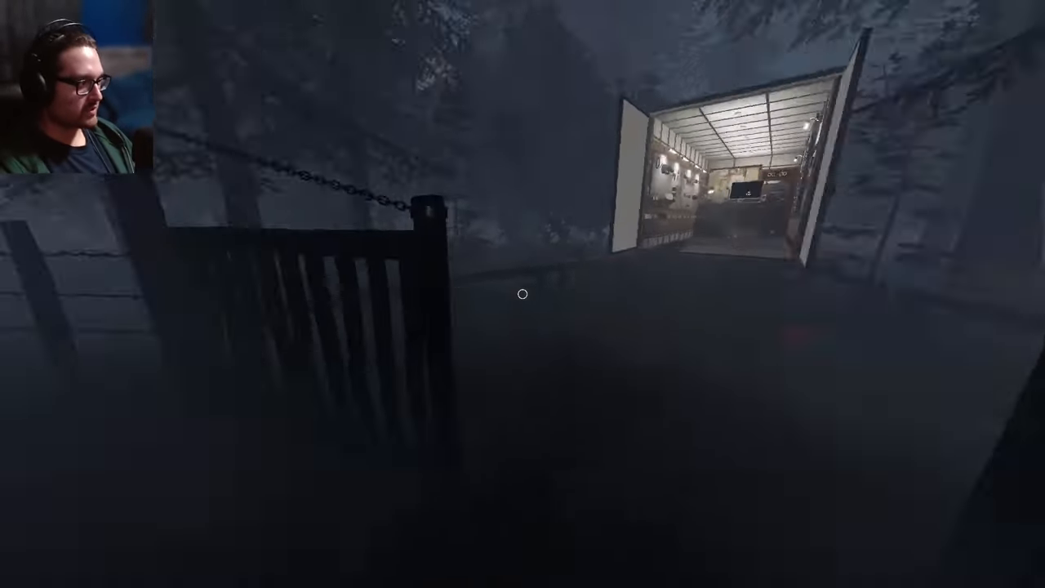
# Walk forward through the gate into the truck with the 87% sanity monitor.
pyautogui.press('w')
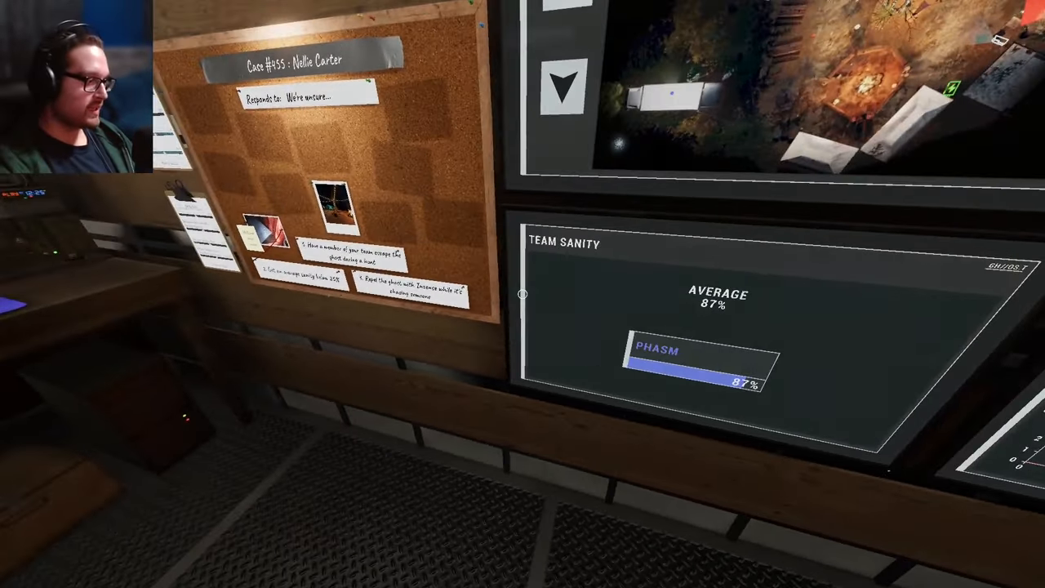
pyautogui.moveTo(522, 294)
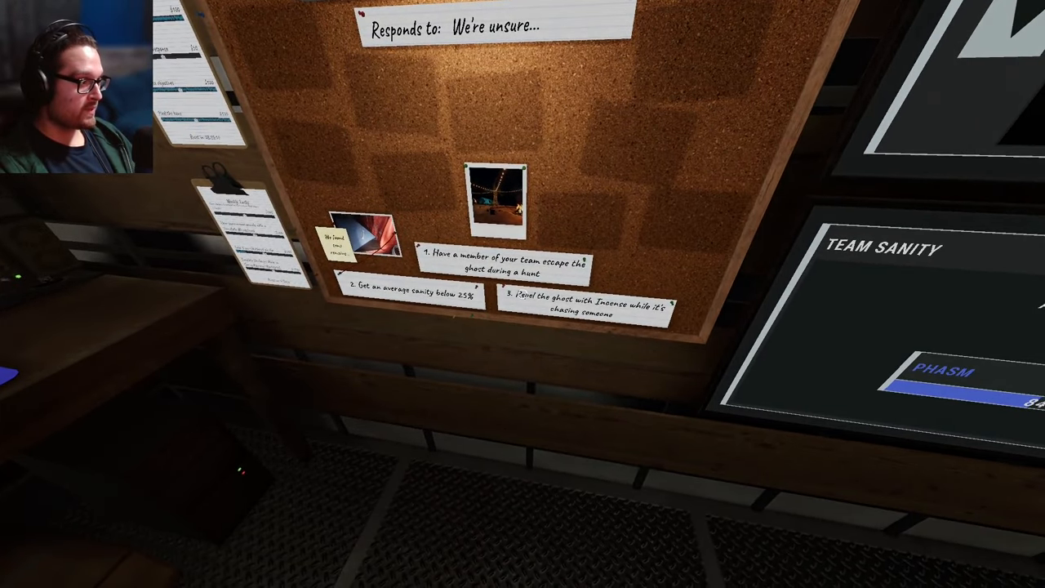
pyautogui.moveTo(523, 294)
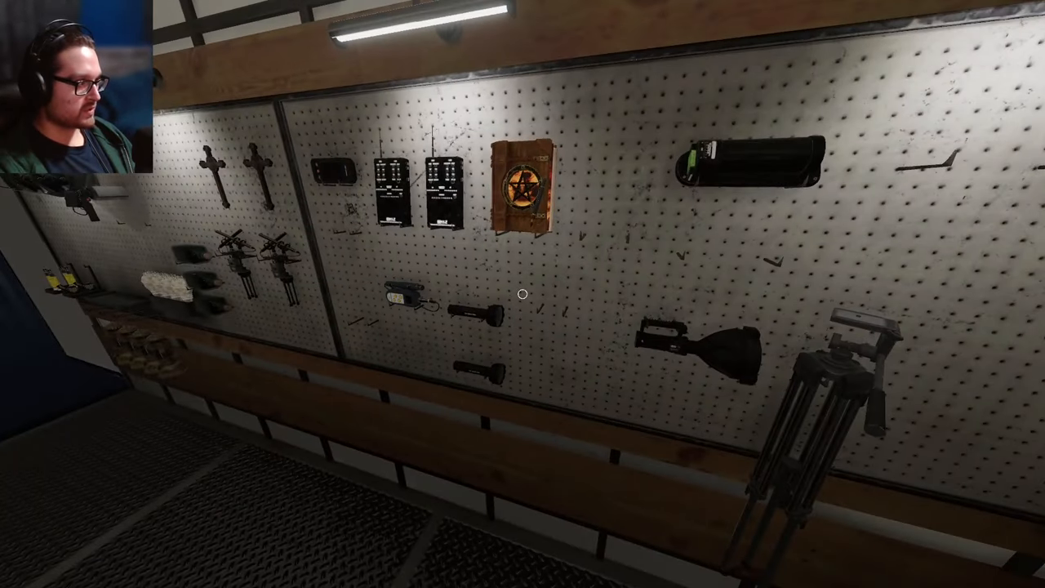
pyautogui.moveTo(523, 294)
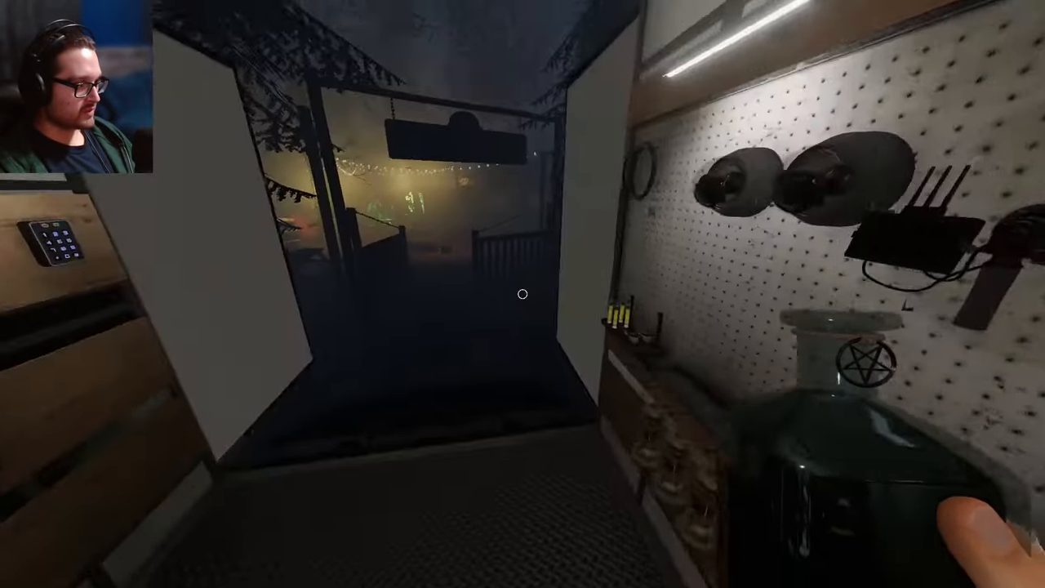
pyautogui.moveTo(523, 294)
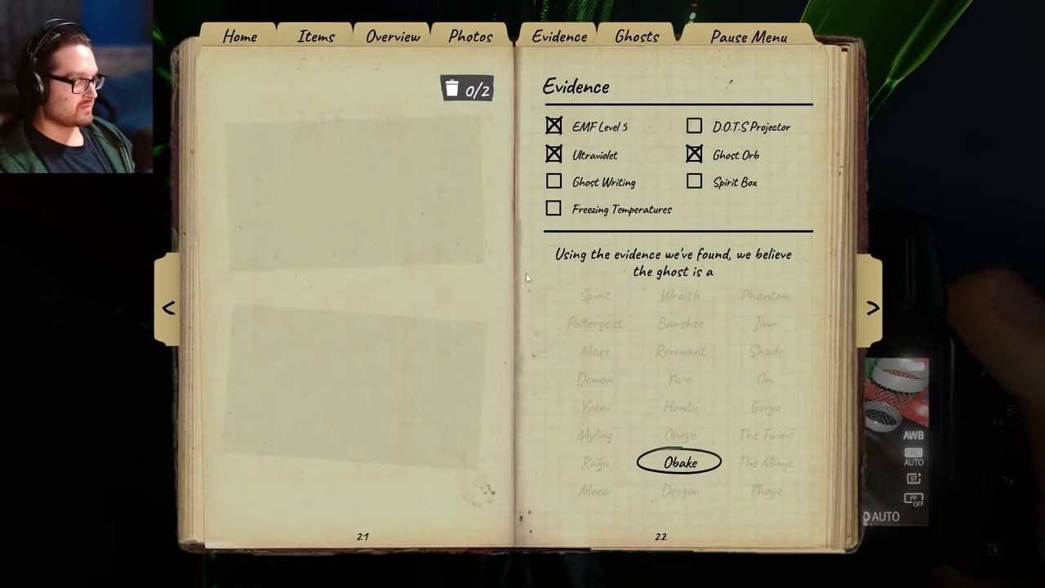
# Show case #455 overview in the journal with the main door key and optional objectives.
pyautogui.click(170, 307)
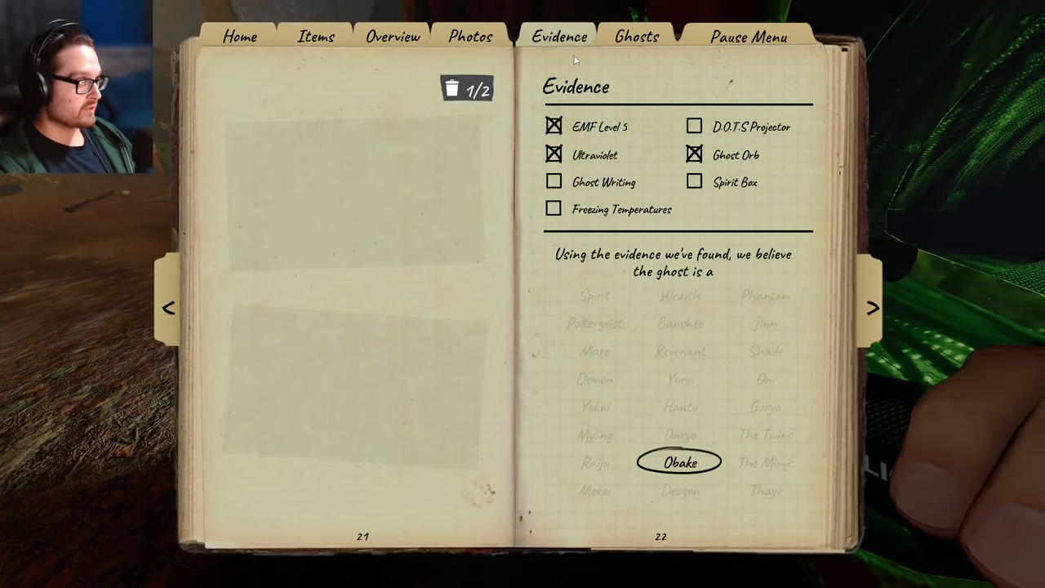
pyautogui.click(170, 307)
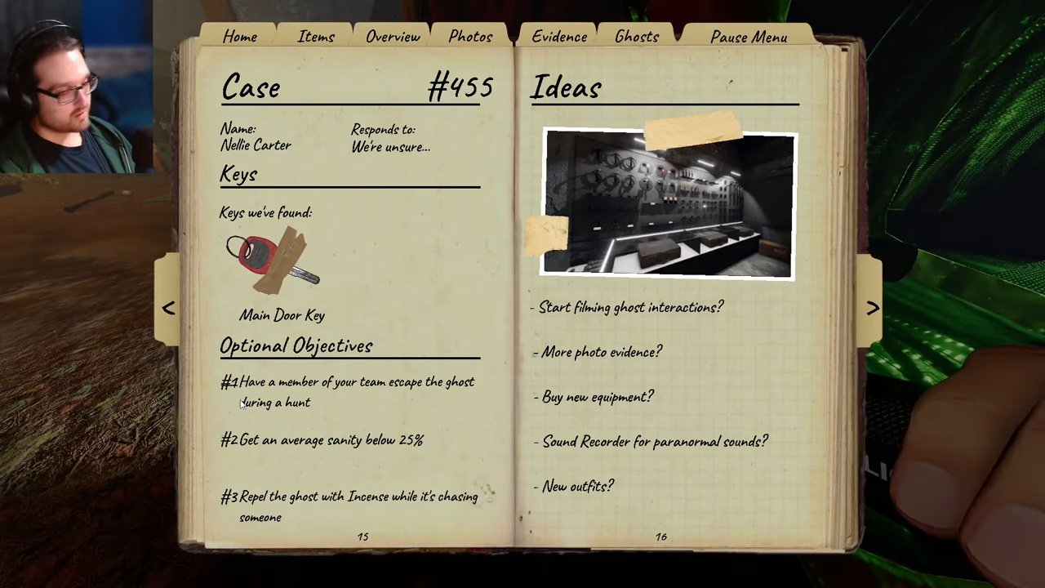